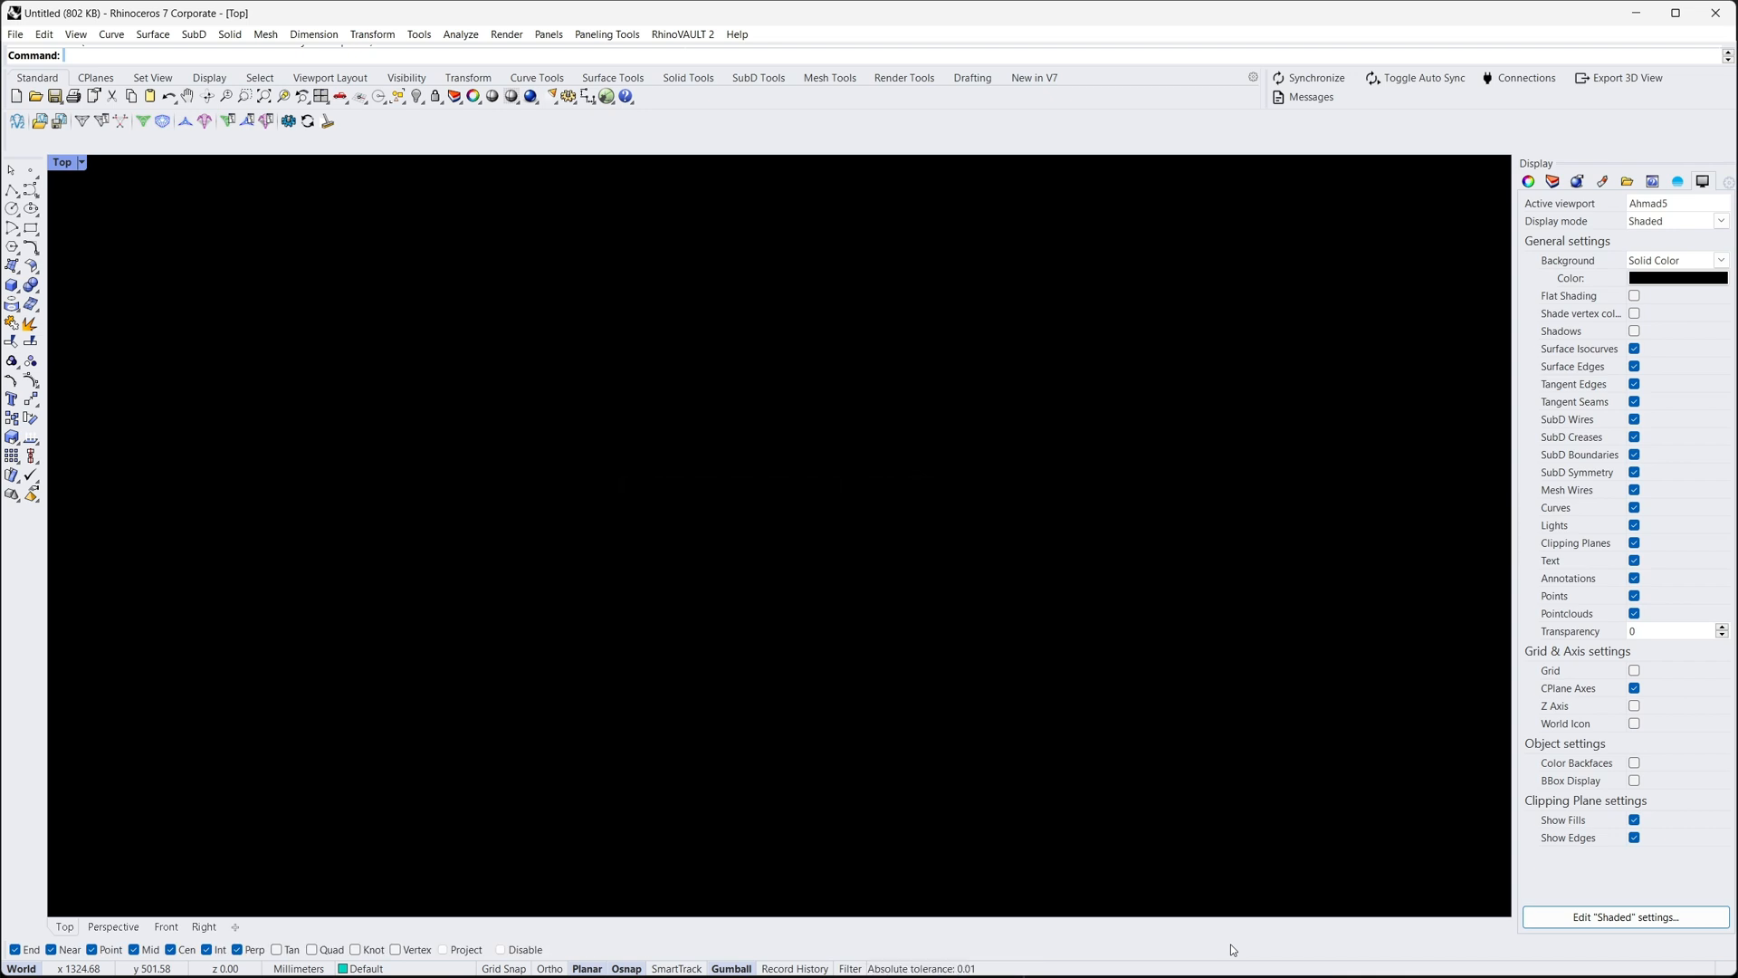
- Type the title text 'RHINO BOOLEAN OPERAT' while setting up the Perspective view and solid creation tools
{"action": "type", "text": "RHINO B"}
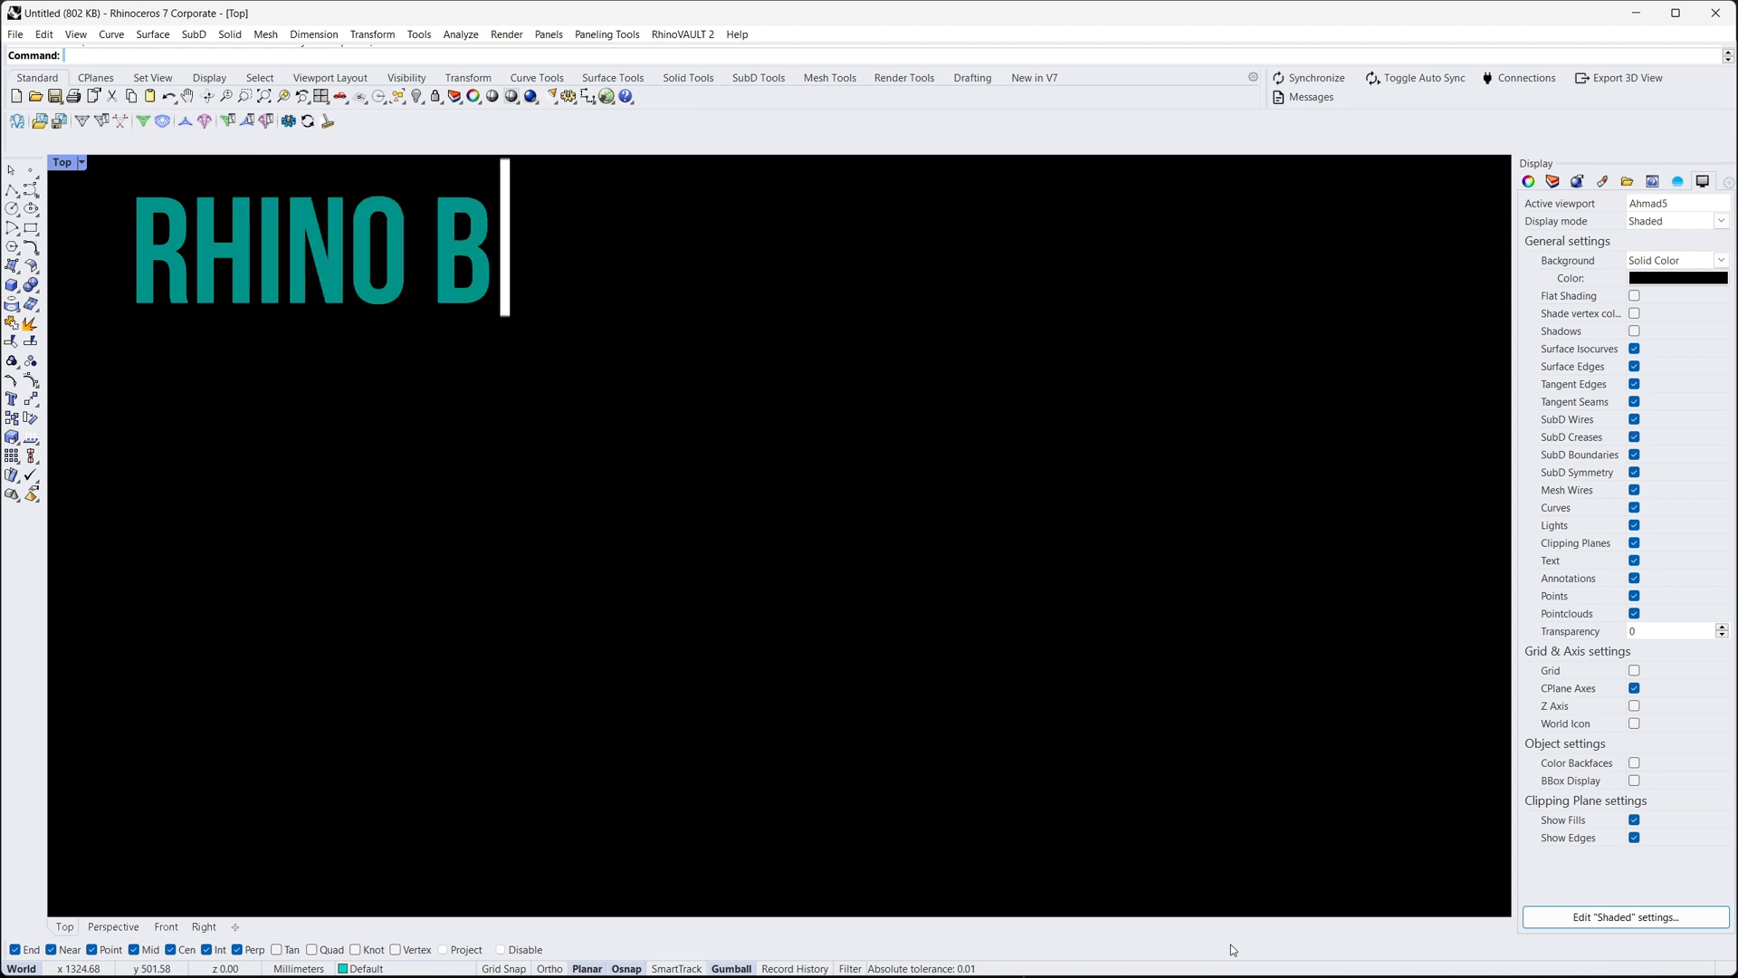
{"action": "type", "text": "OOLEAN OPERAT"}
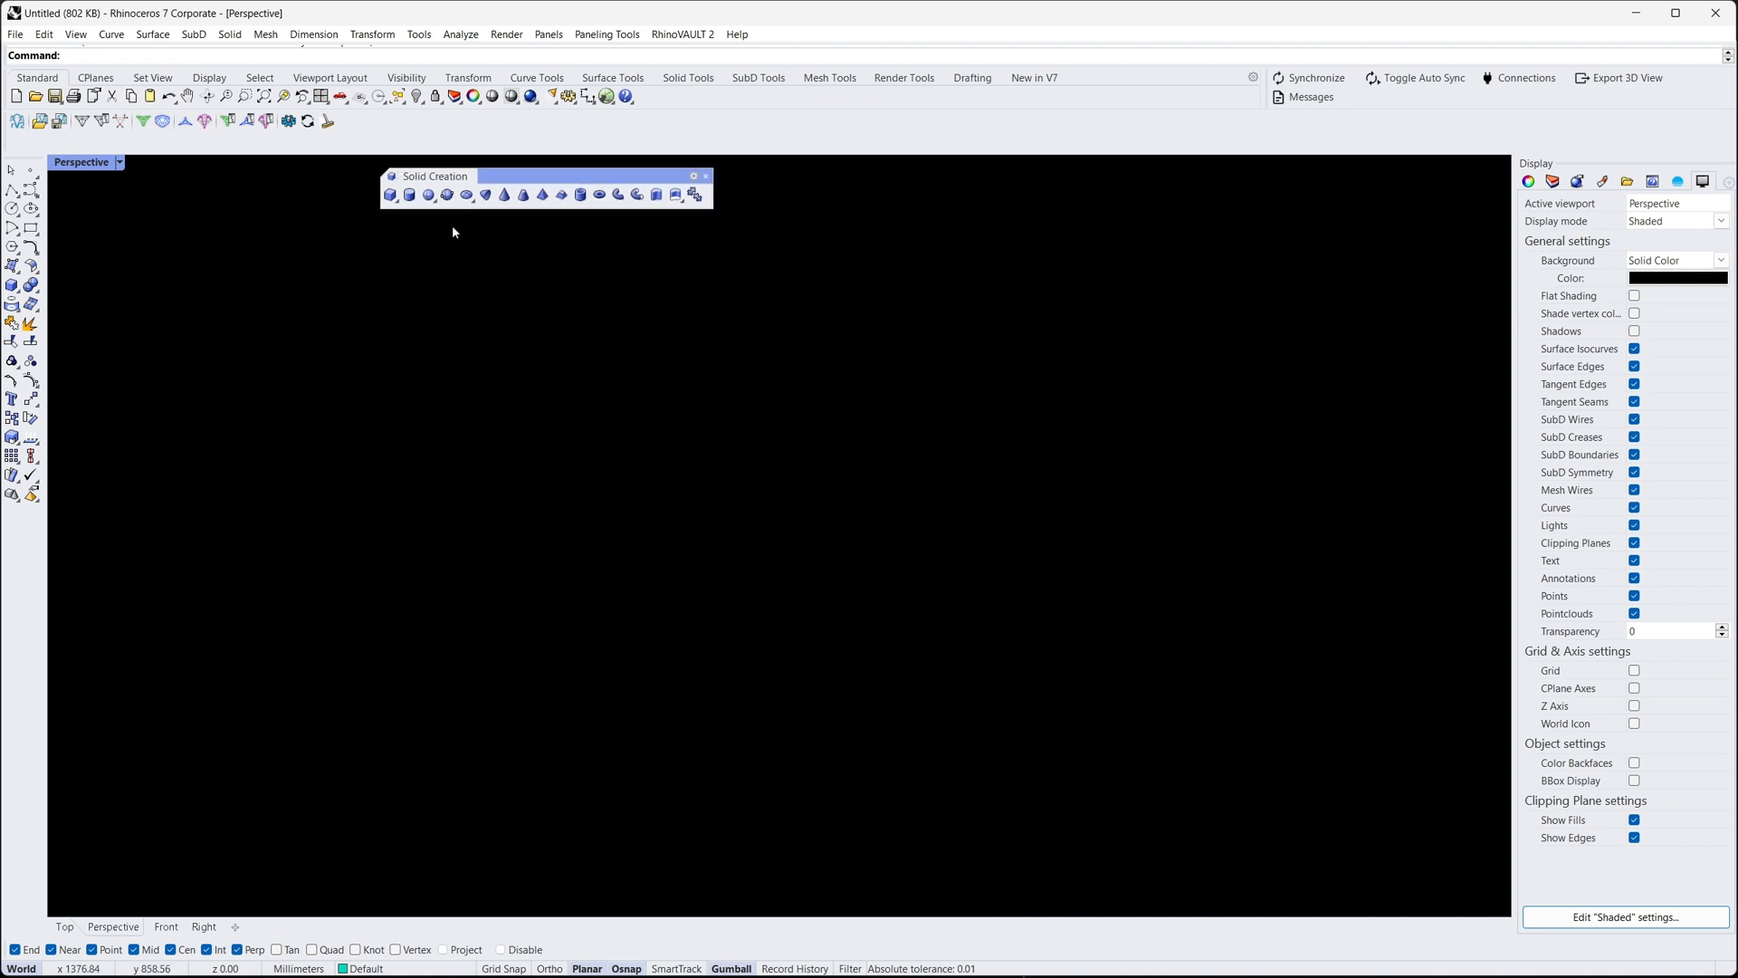
- Create a sphere overlapping a box, then bring up the Solid Tools toolbar
{"action": "left_click", "coordinate": [409, 194]}
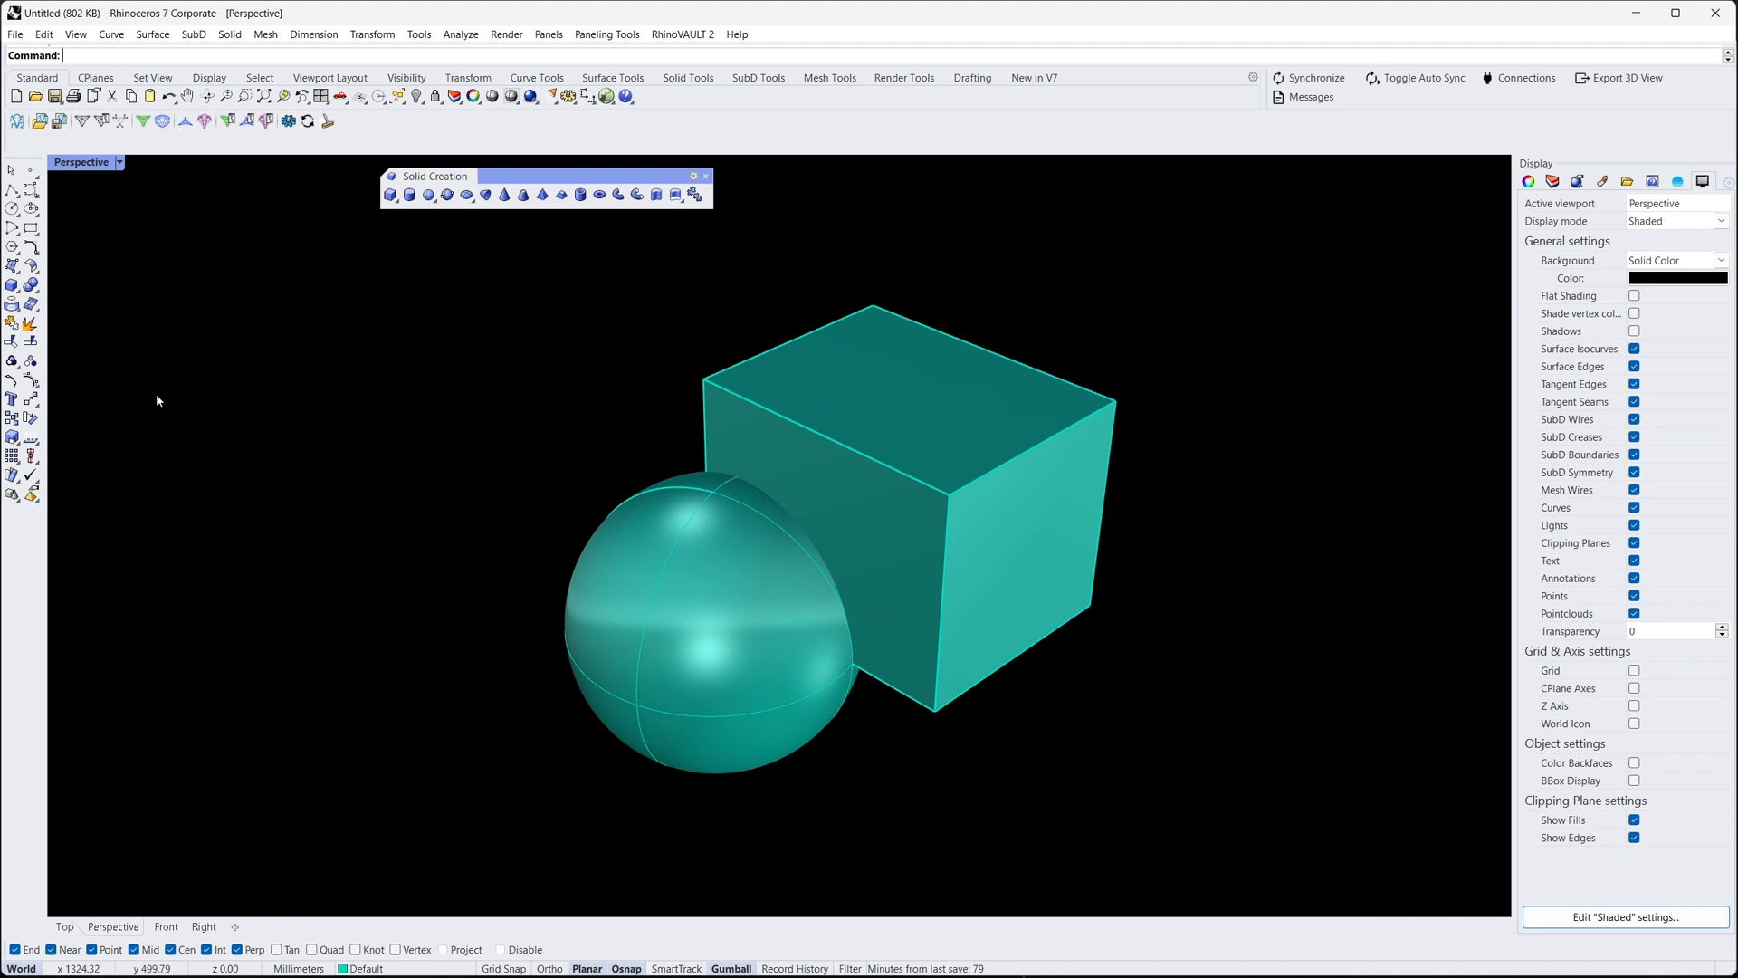
{"action": "left_click", "coordinate": [31, 284]}
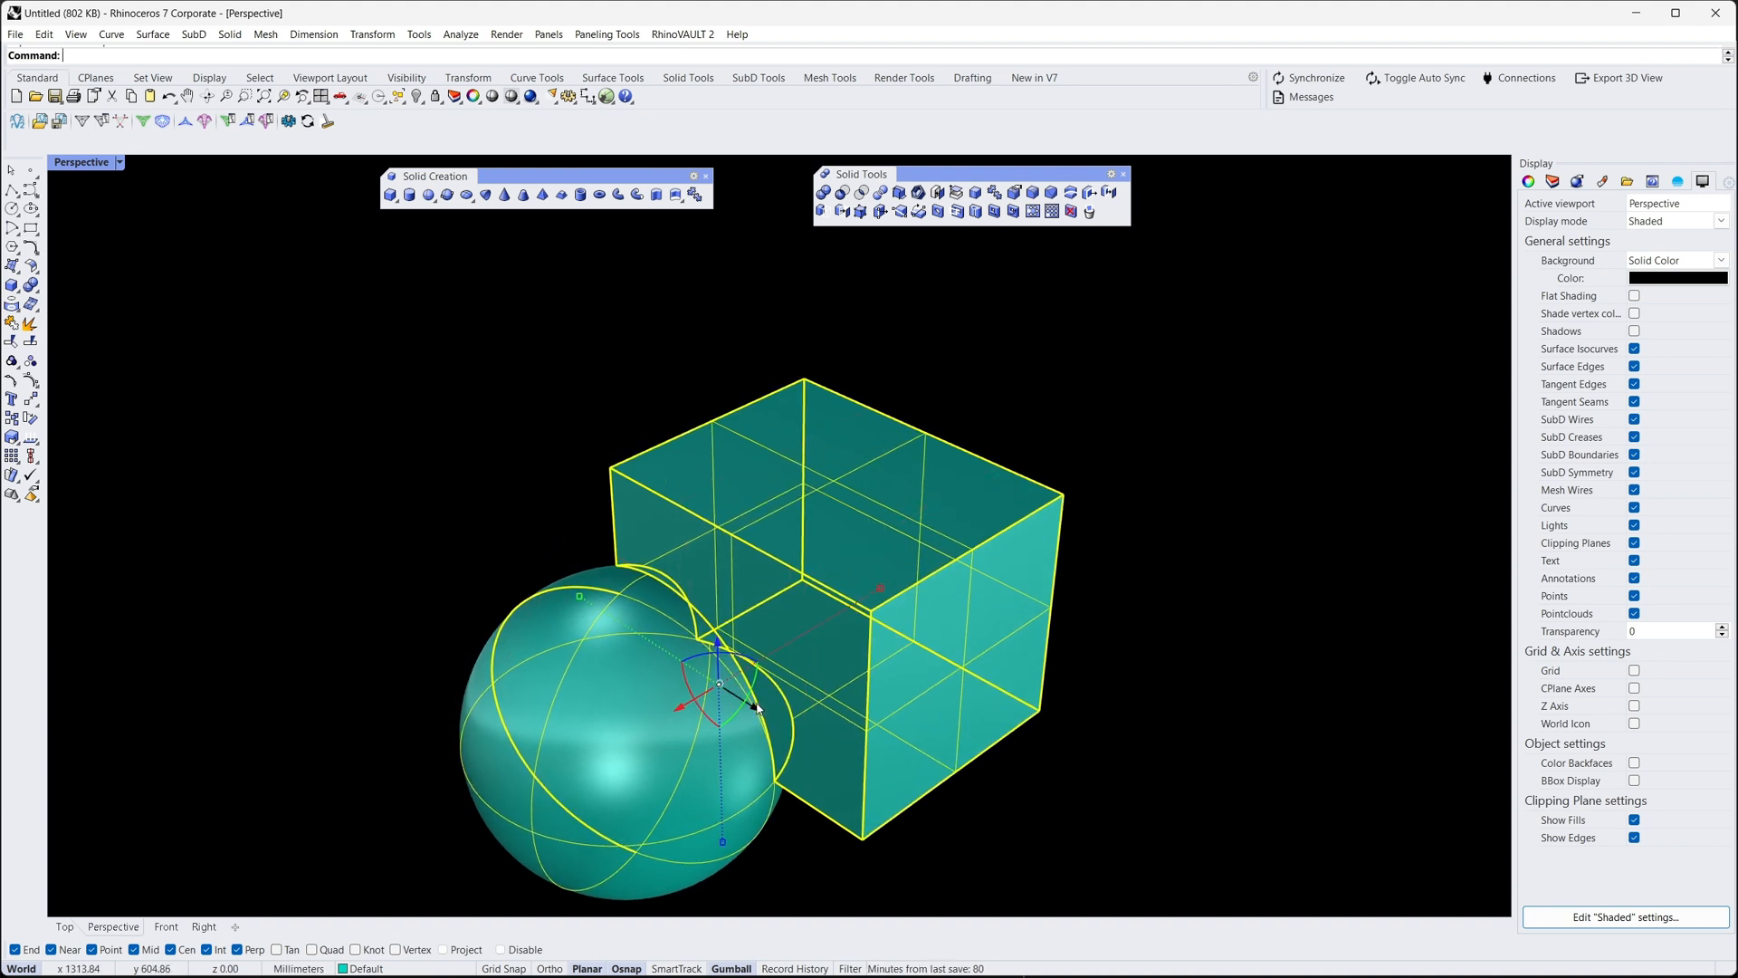
- Boolean-union the sphere and box into one solid and inspect the result
{"action": "left_click", "coordinate": [1101, 713]}
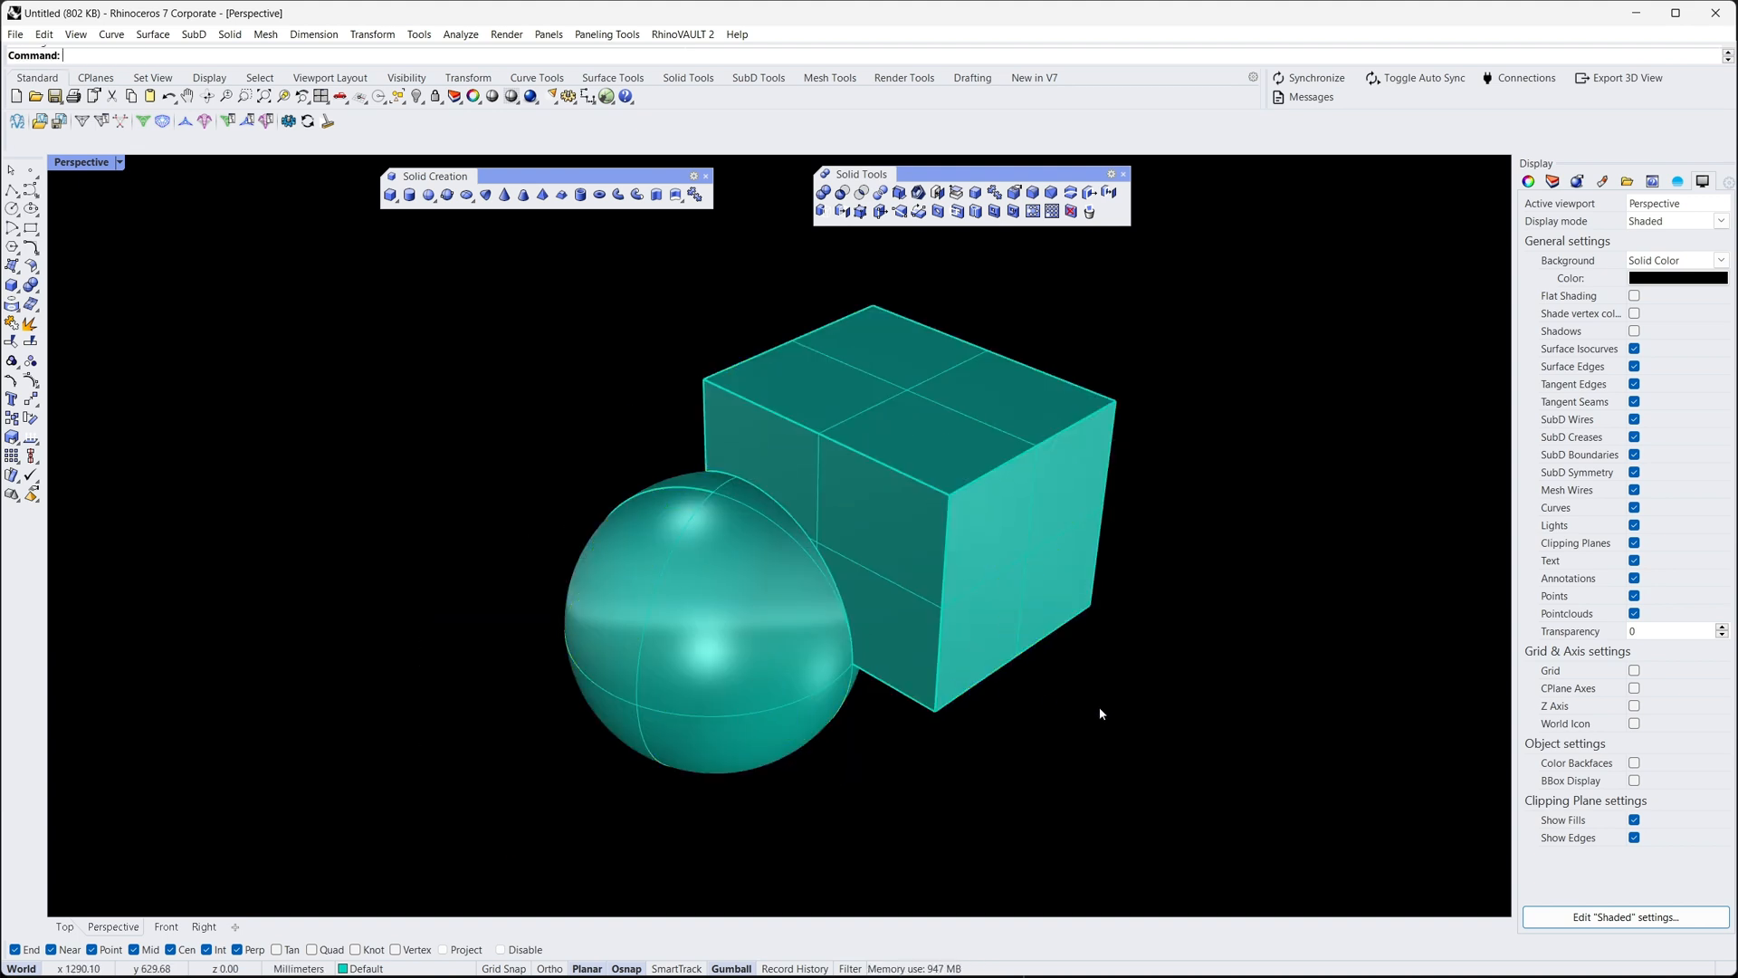
{"action": "left_click_drag", "start_coordinate": [1101, 713], "coordinate": [920, 608]}
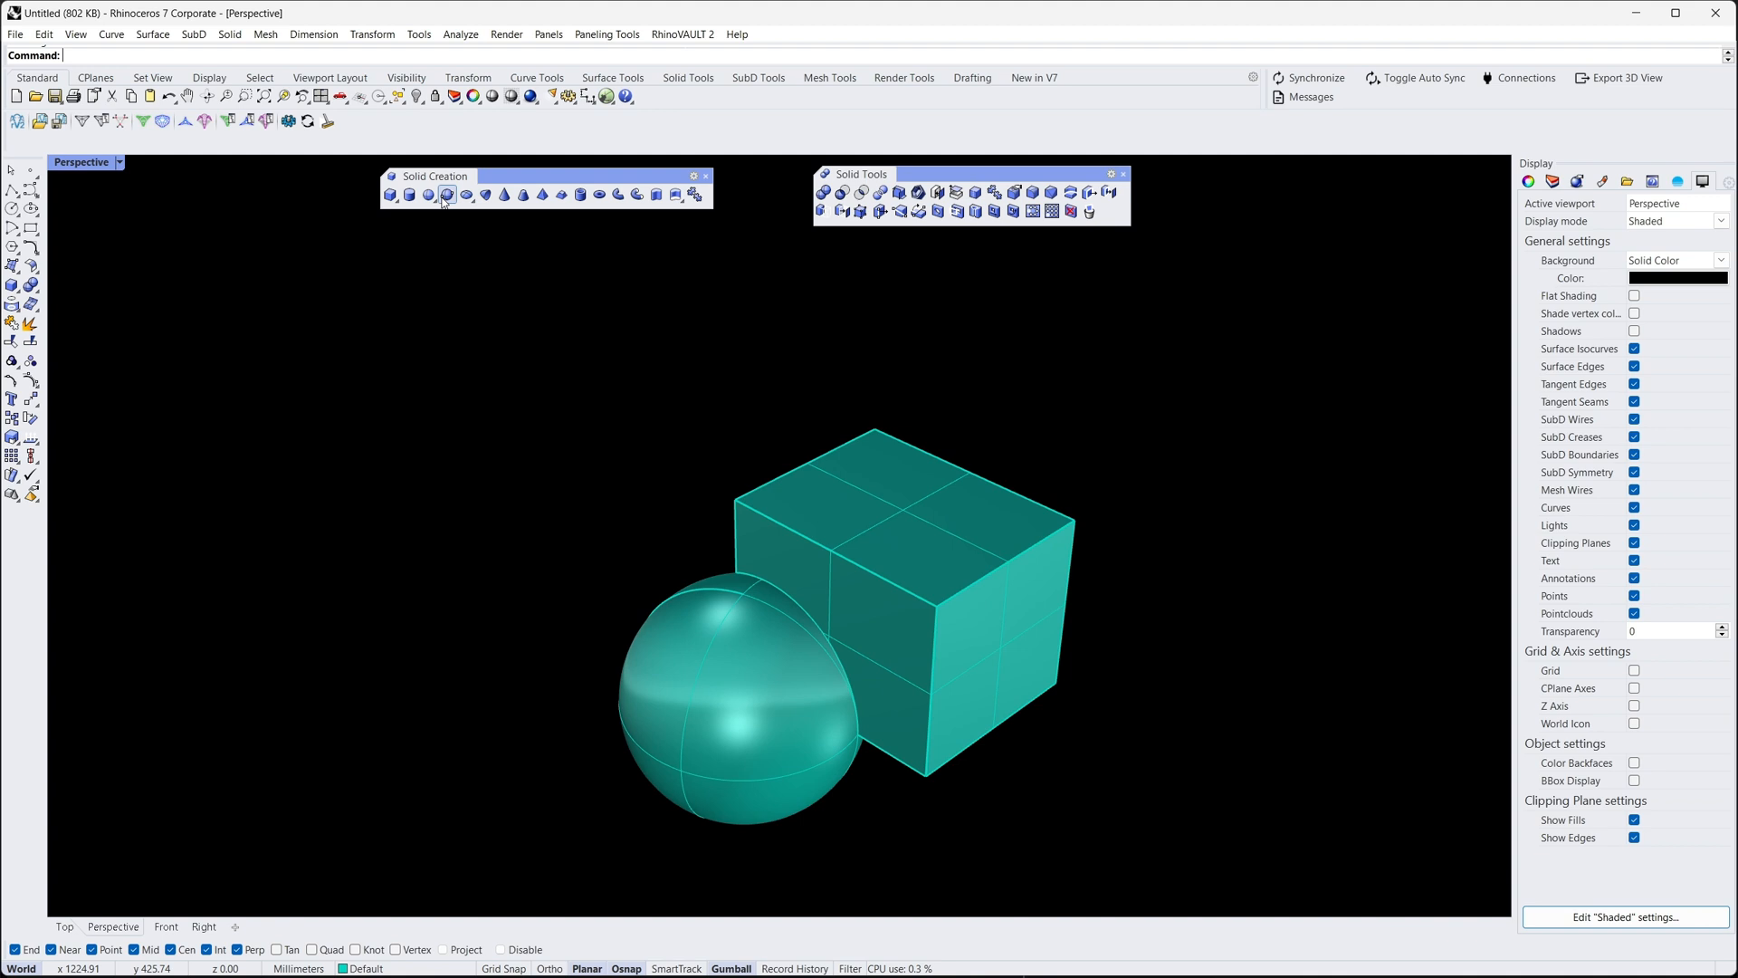
- Create a vertical cylinder through the merged solid from a picked base point, then deselect it
{"action": "left_click", "coordinate": [448, 193]}
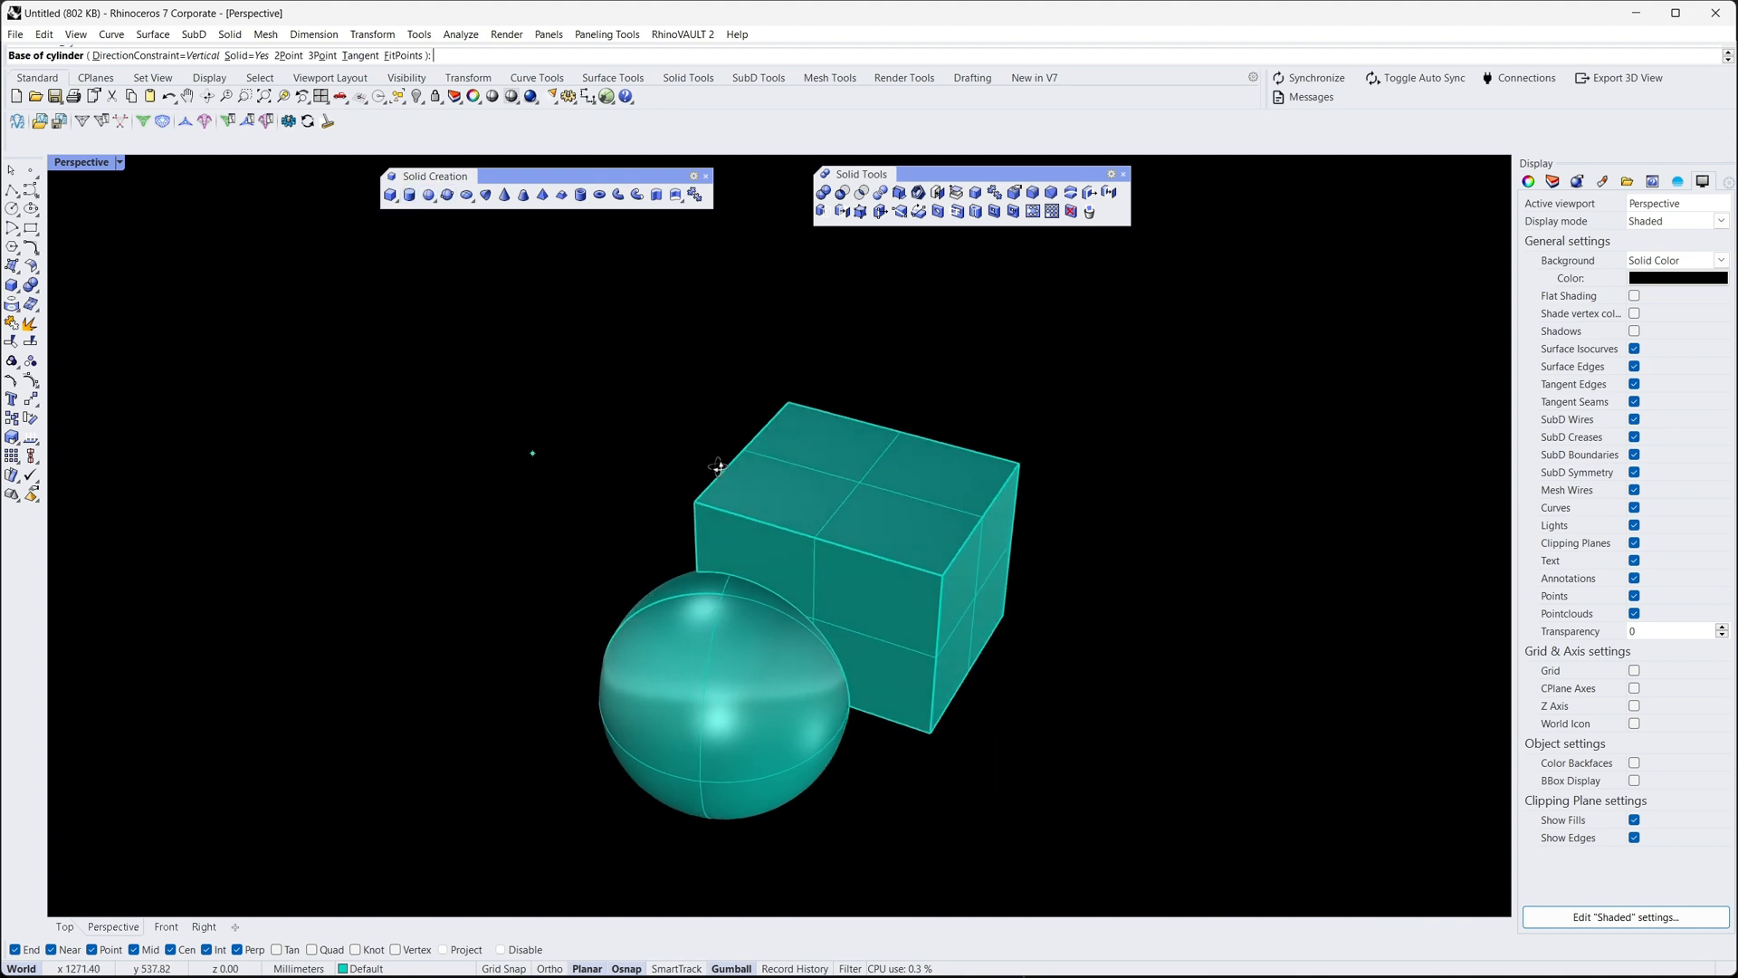
{"action": "left_click", "coordinate": [718, 465]}
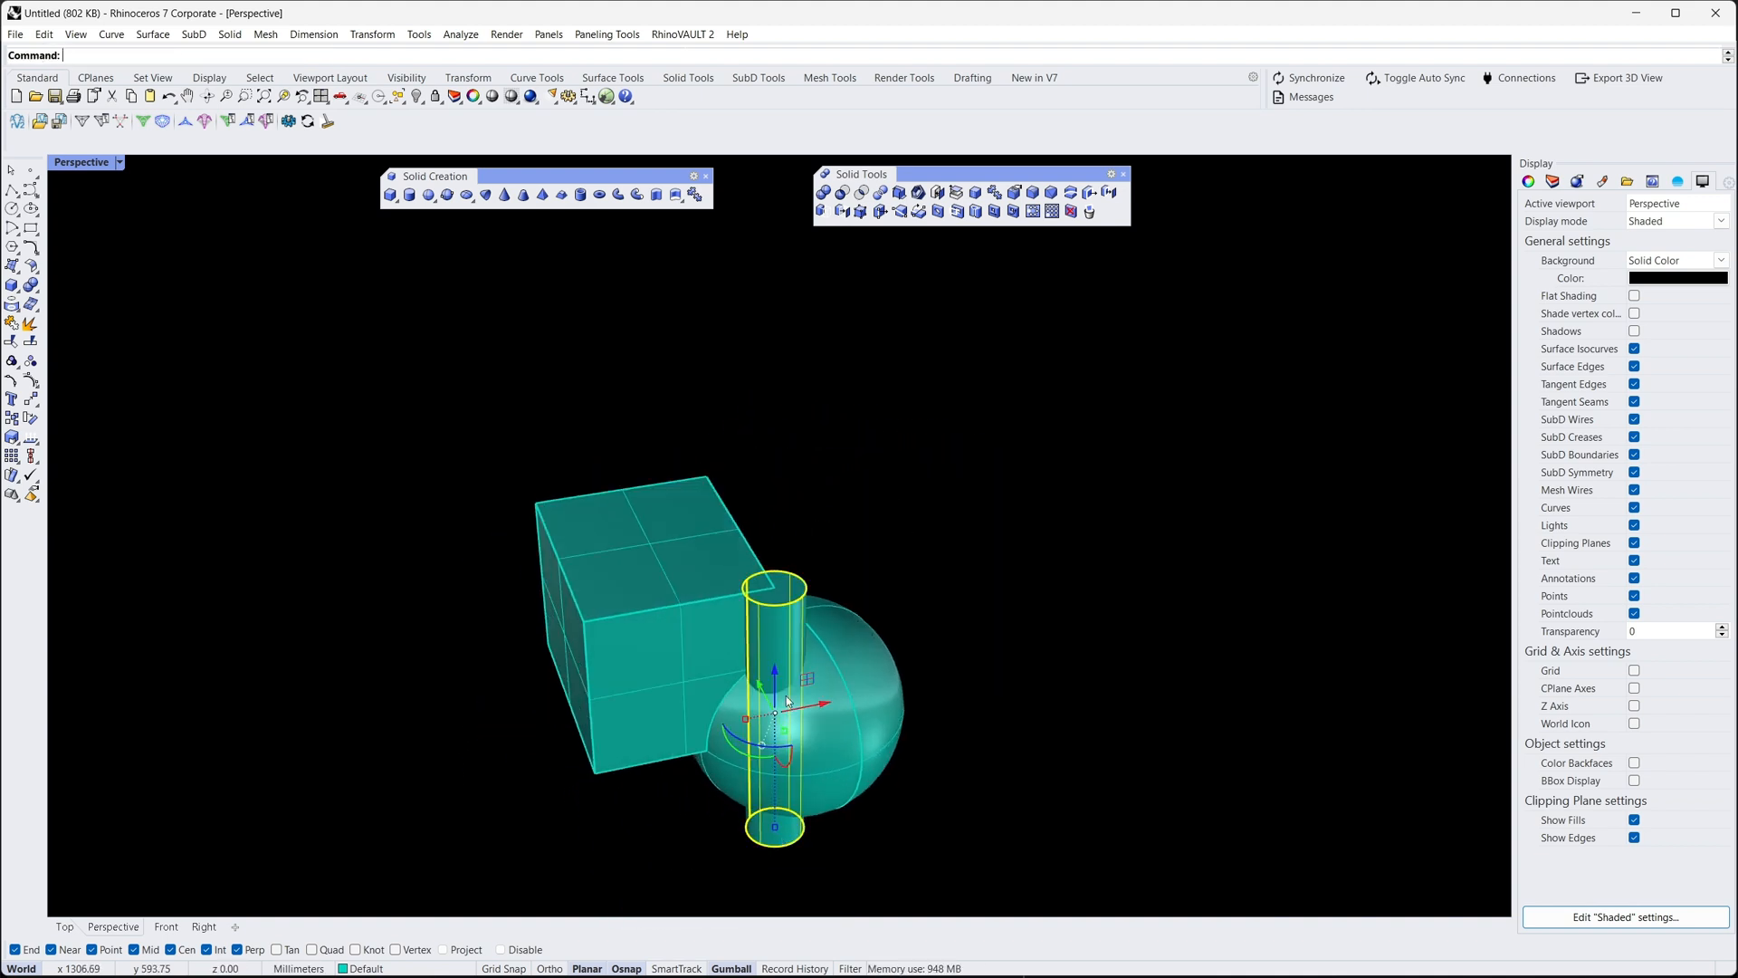
{"action": "left_click", "coordinate": [995, 588]}
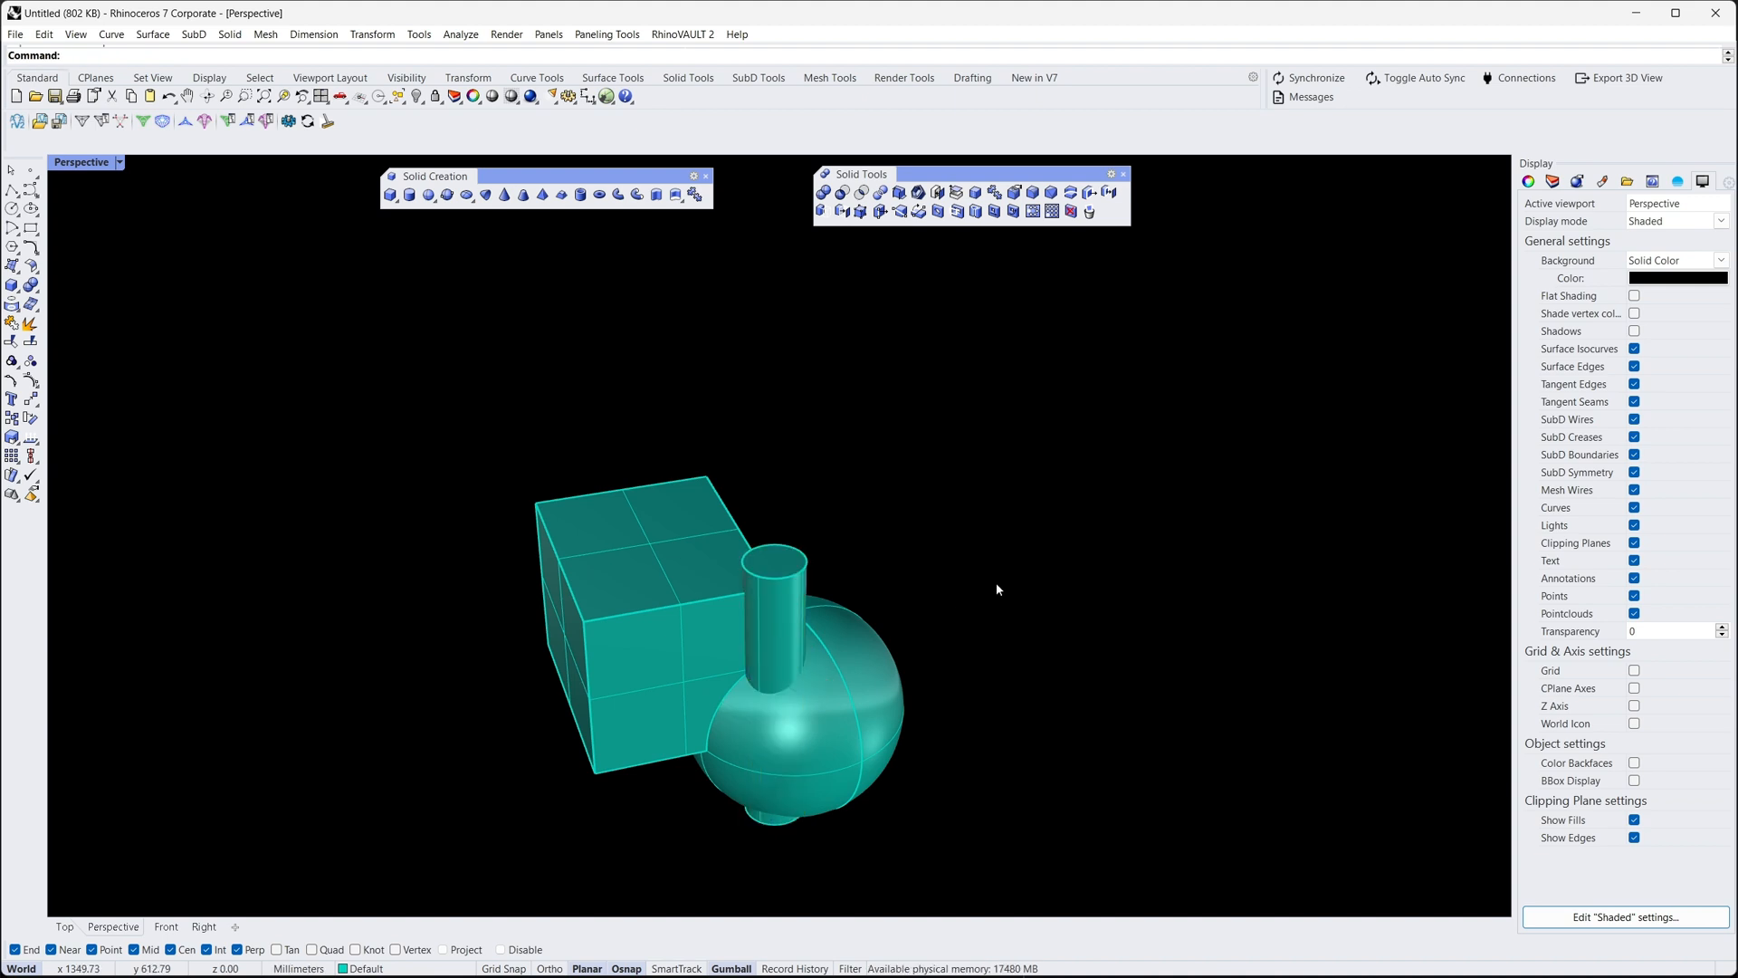
{"action": "mouse_move", "coordinate": [871, 300]}
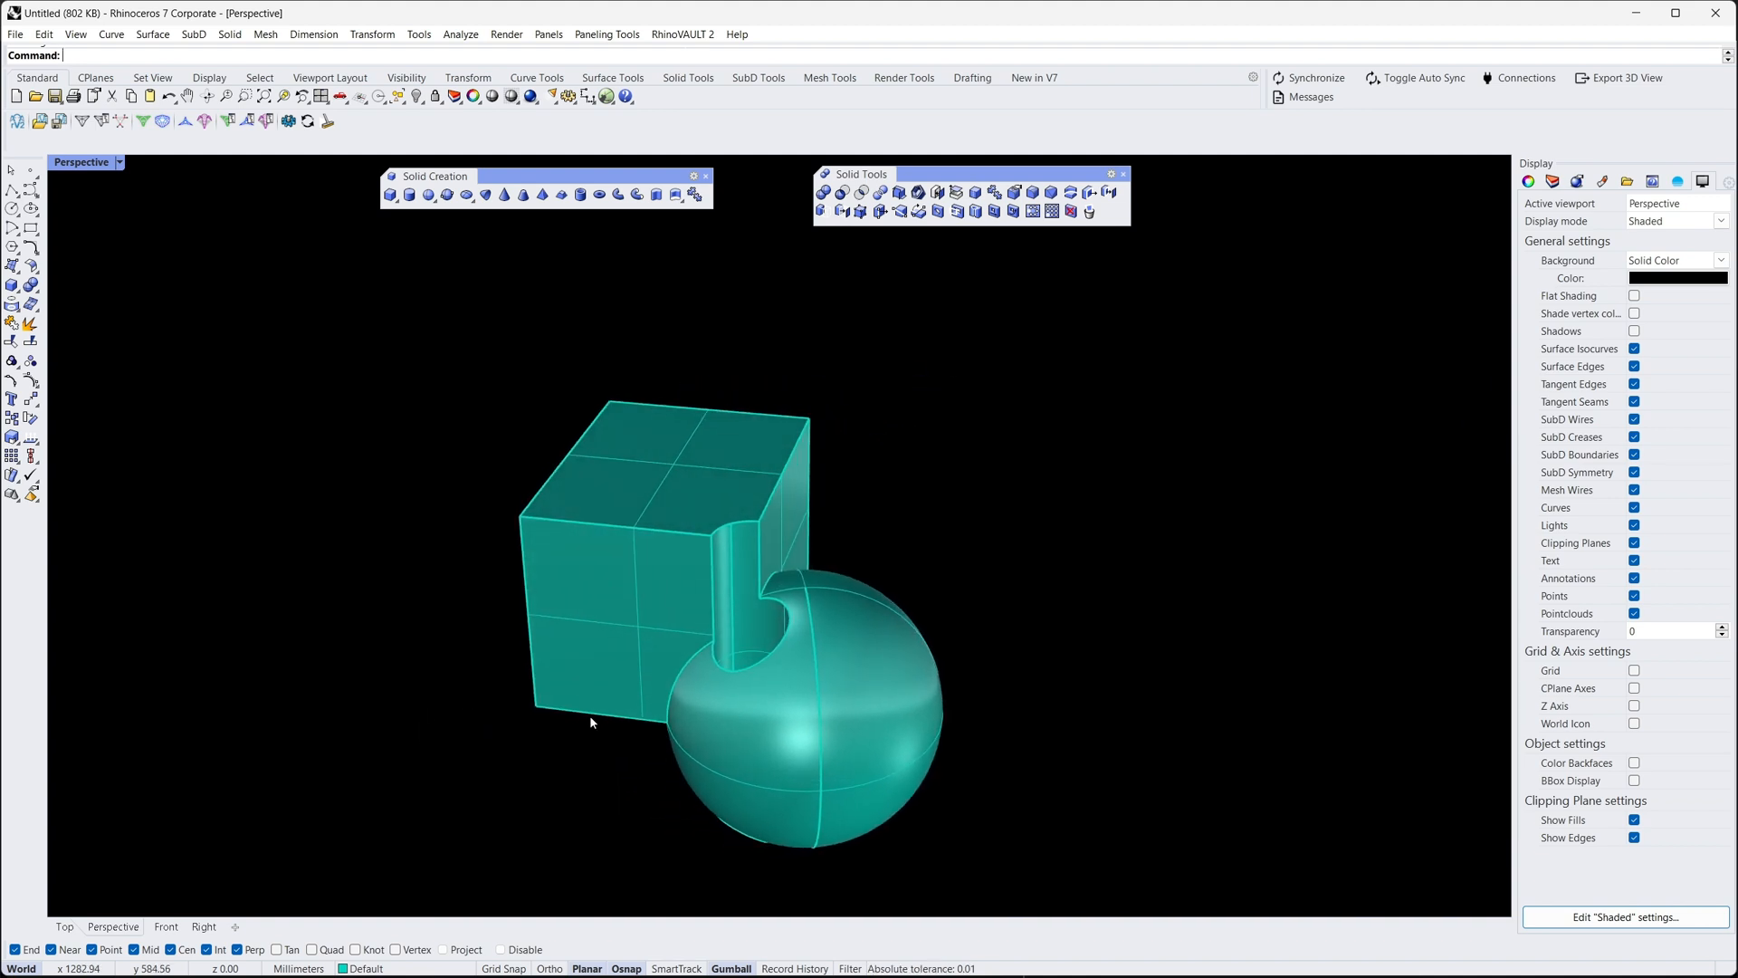
{"action": "mouse_move", "coordinate": [419, 665]}
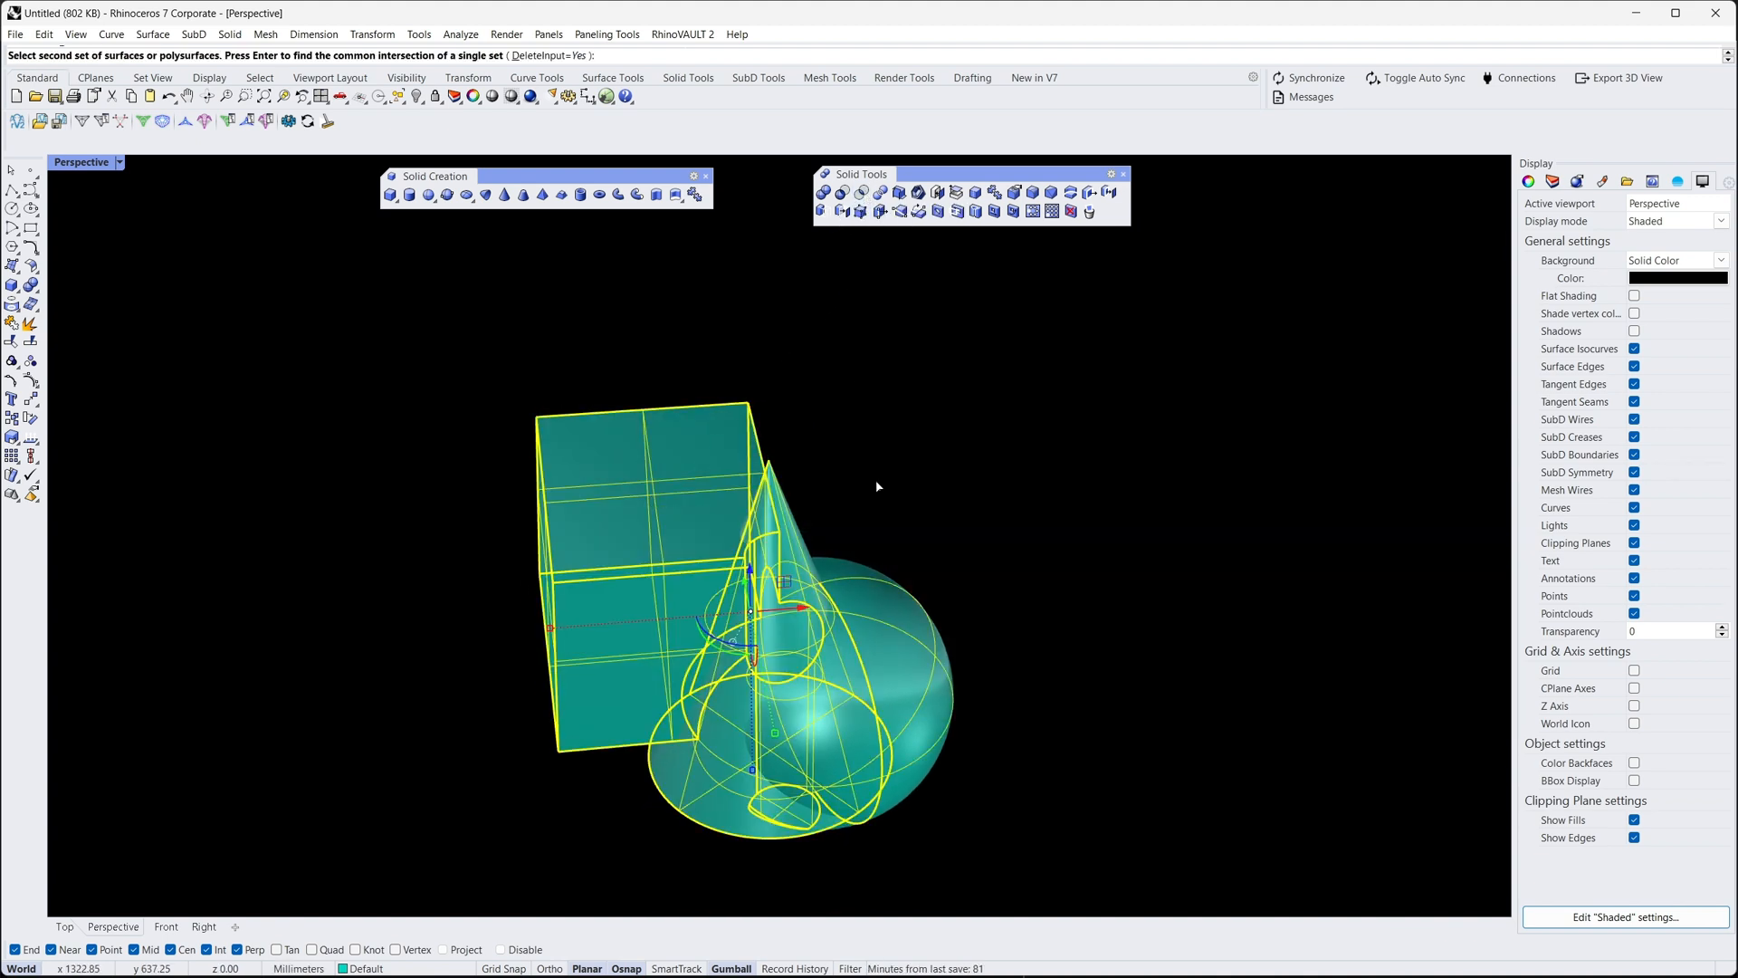
- Confirm the Boolean intersection of the grooved solid with the cone and inspect the result
{"action": "key", "text": "enter"}
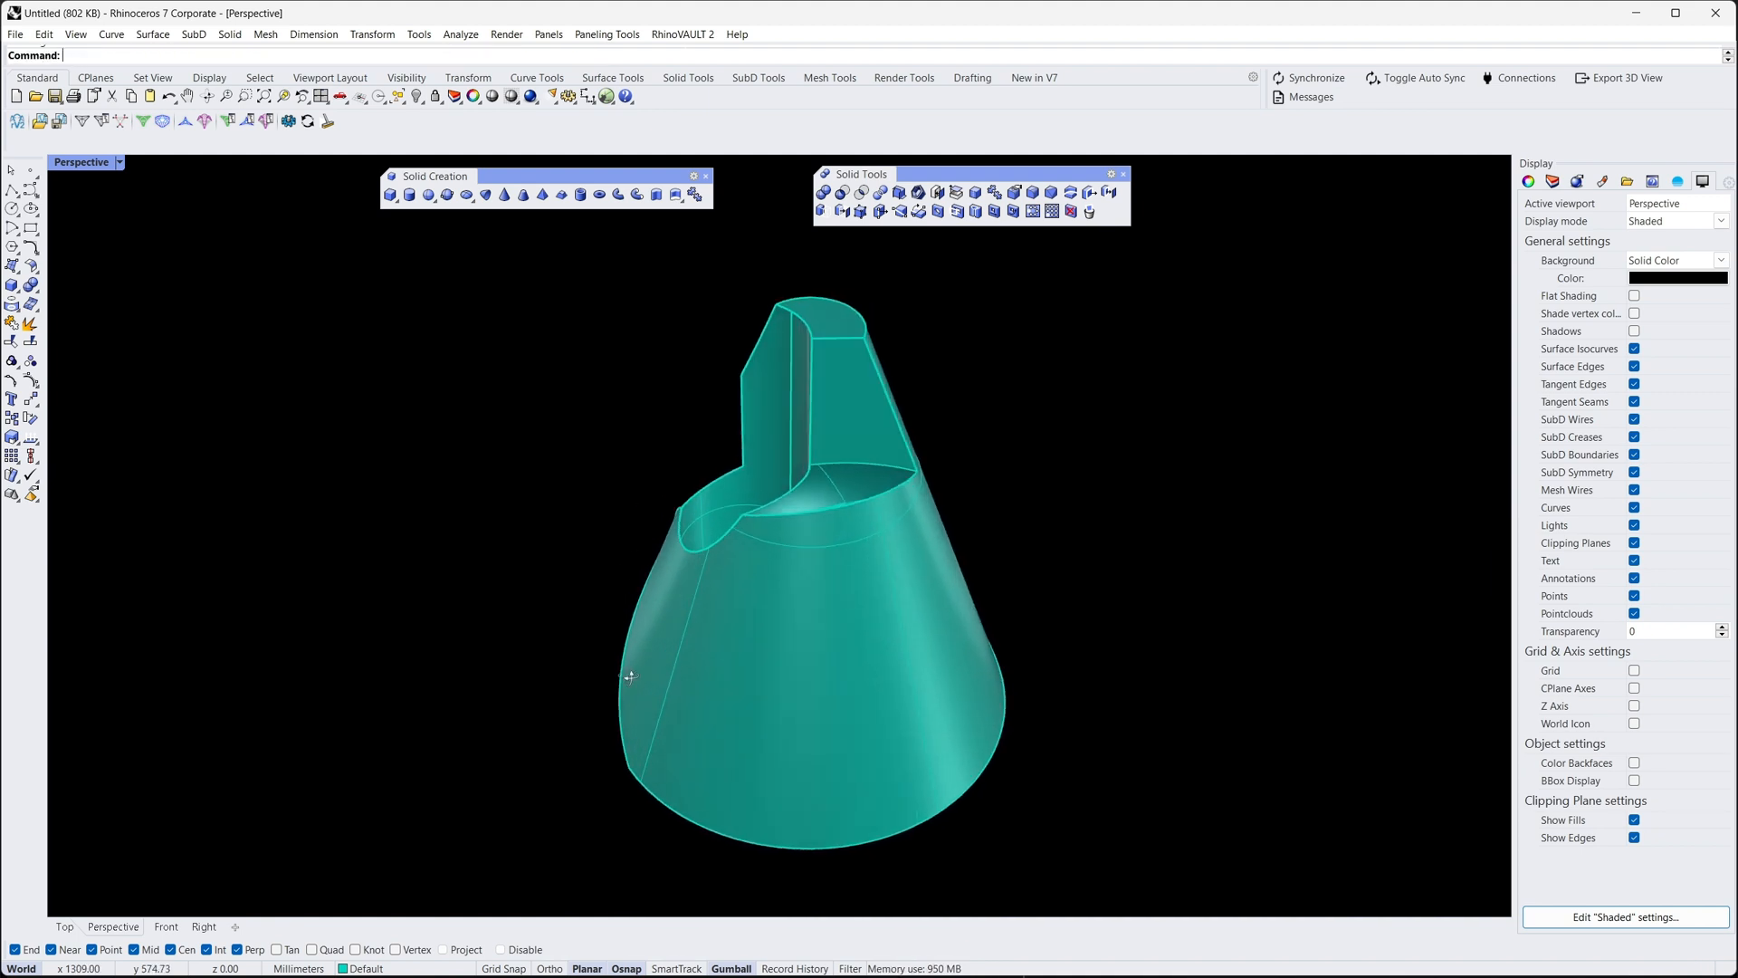
{"action": "left_click_drag", "start_coordinate": [630, 675], "coordinate": [464, 702]}
{"action": "type", "text": "50"}
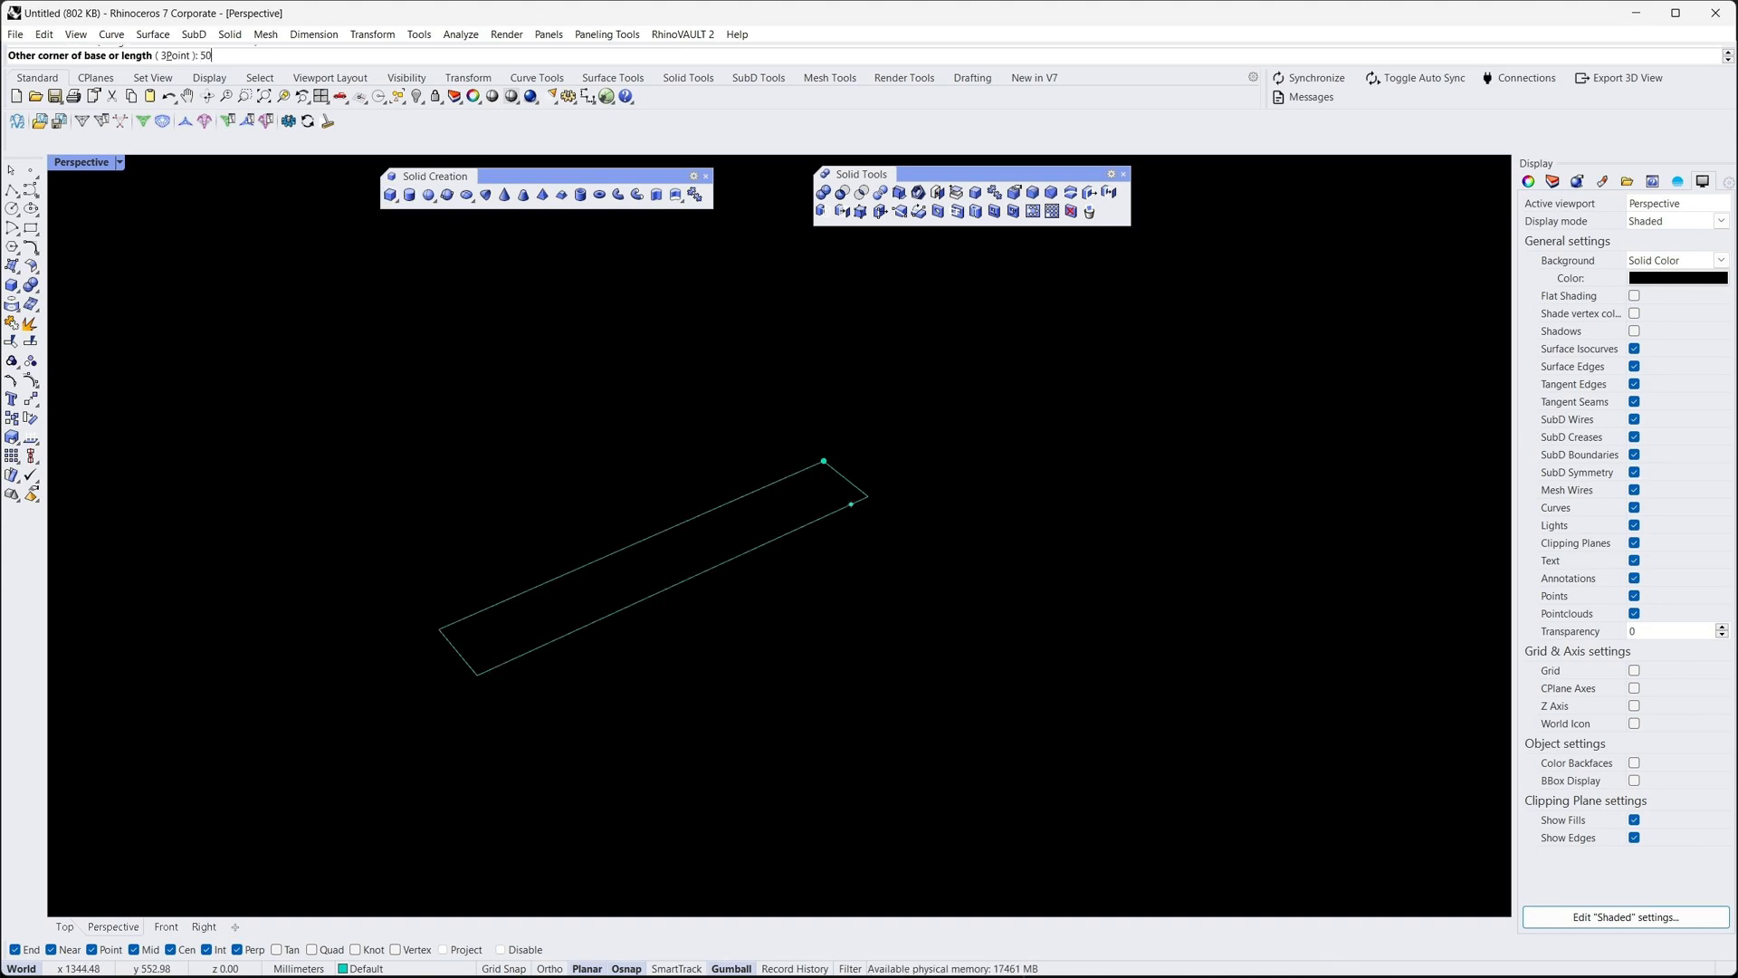
- Fix the 50-long base rectangle of the new puzzle box before setting its height
{"action": "left_click", "coordinate": [867, 501]}
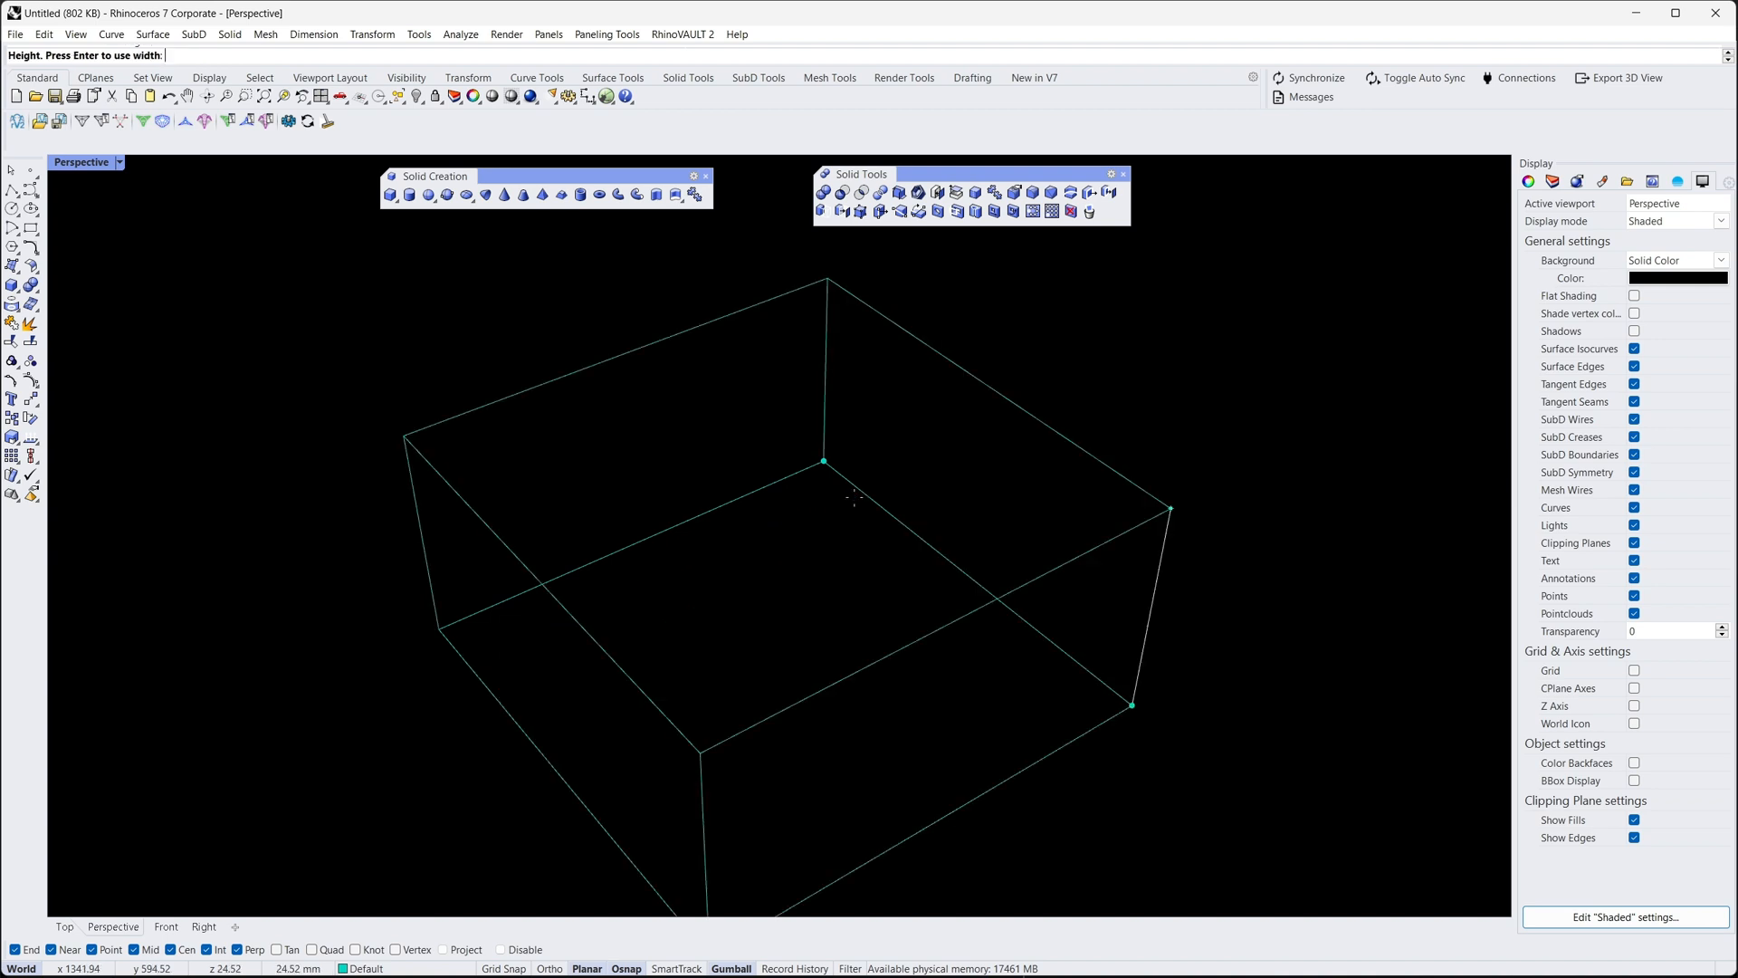